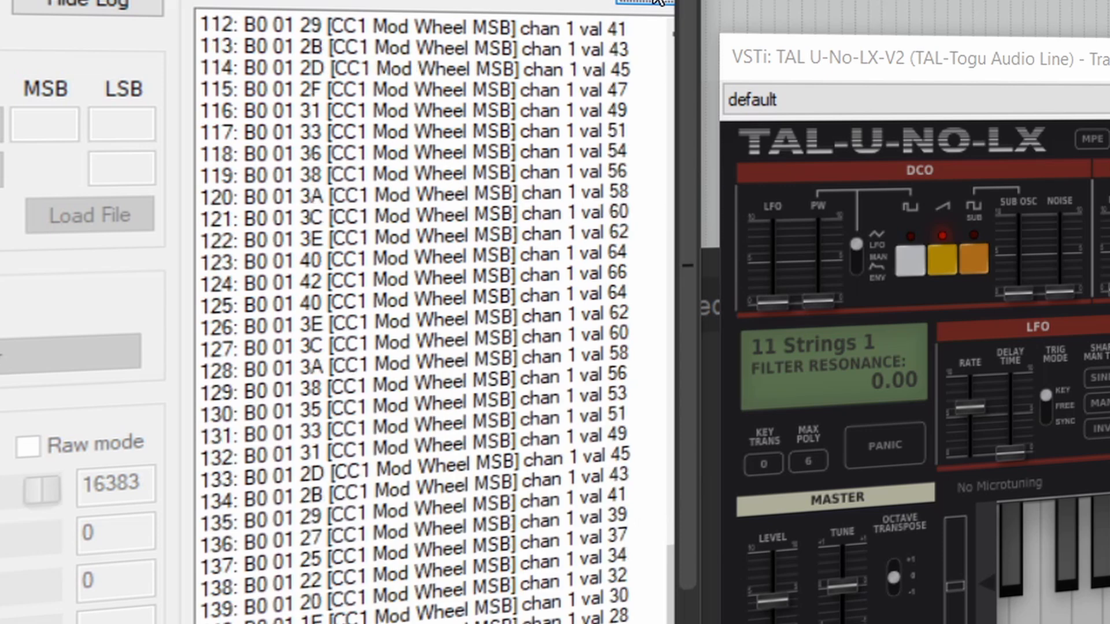
# - Scroll the view down past the mod-wheel CC log toward the recorded MIDI item
pyautogui.scroll(-3)
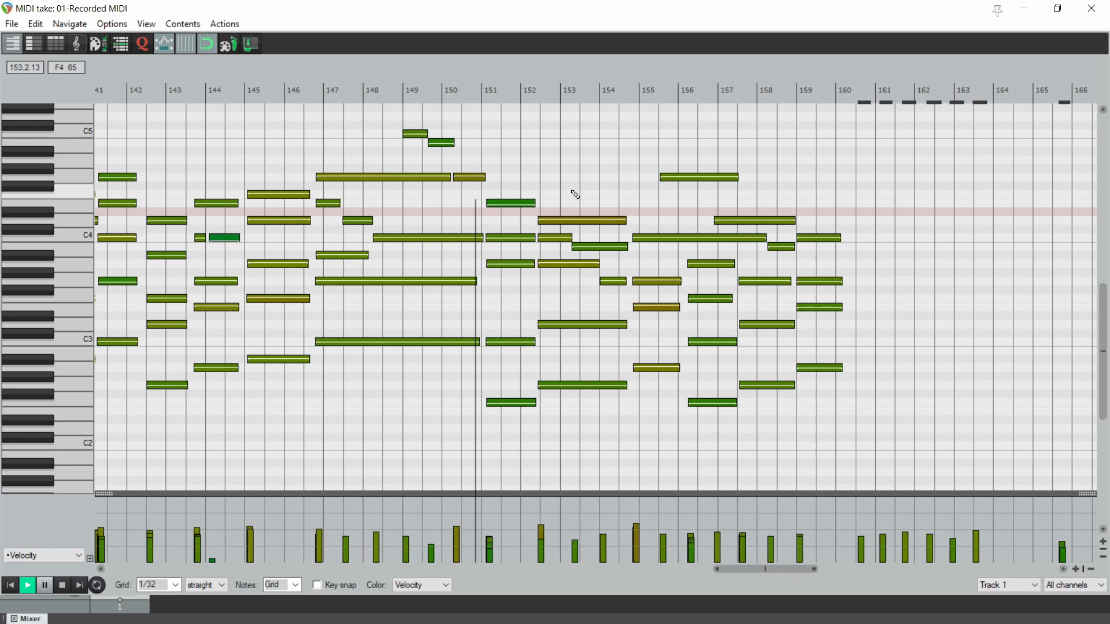
# - Select the D4 note near bar 152 and drag it upward to a higher pitch
pyautogui.click(580, 220)
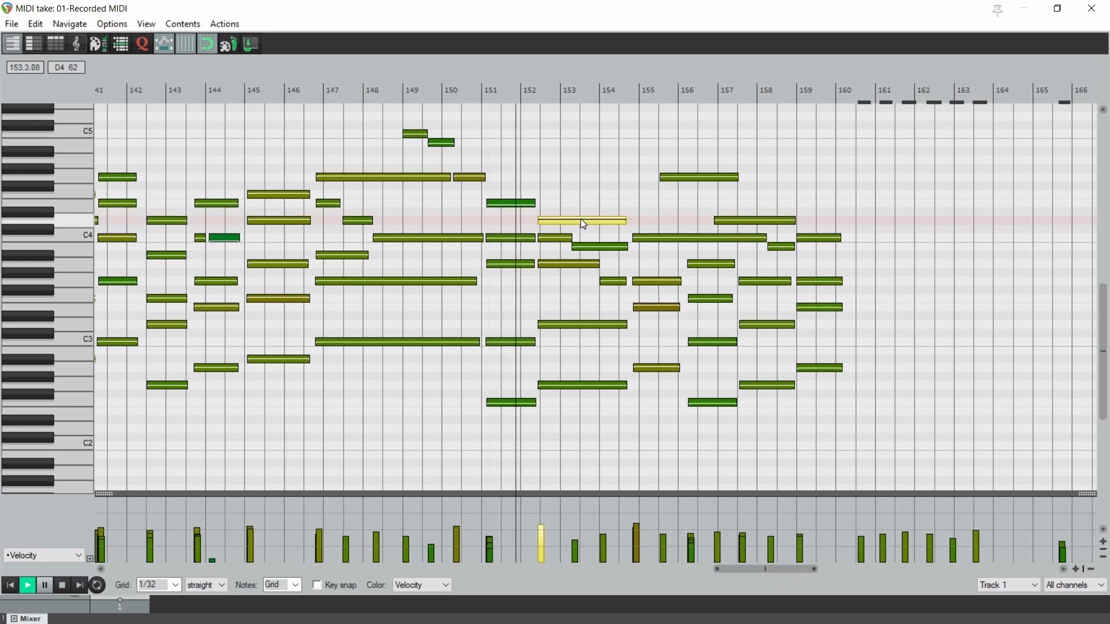
pyautogui.moveTo(581, 220); pyautogui.dragTo(581, 178)
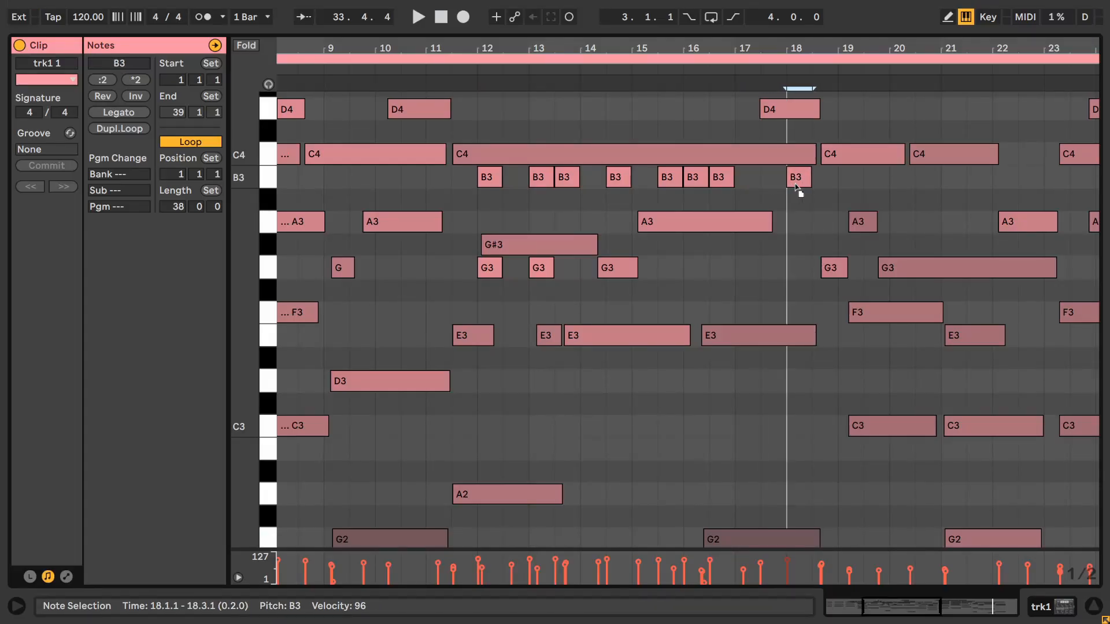
pyautogui.click(797, 177)
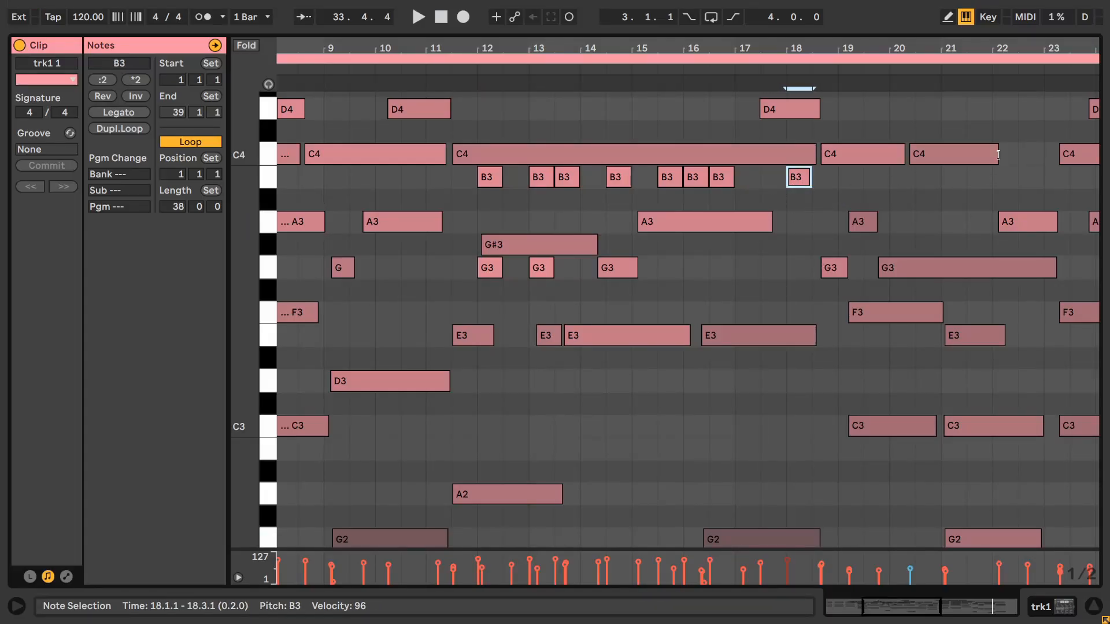
pyautogui.click(936, 154)
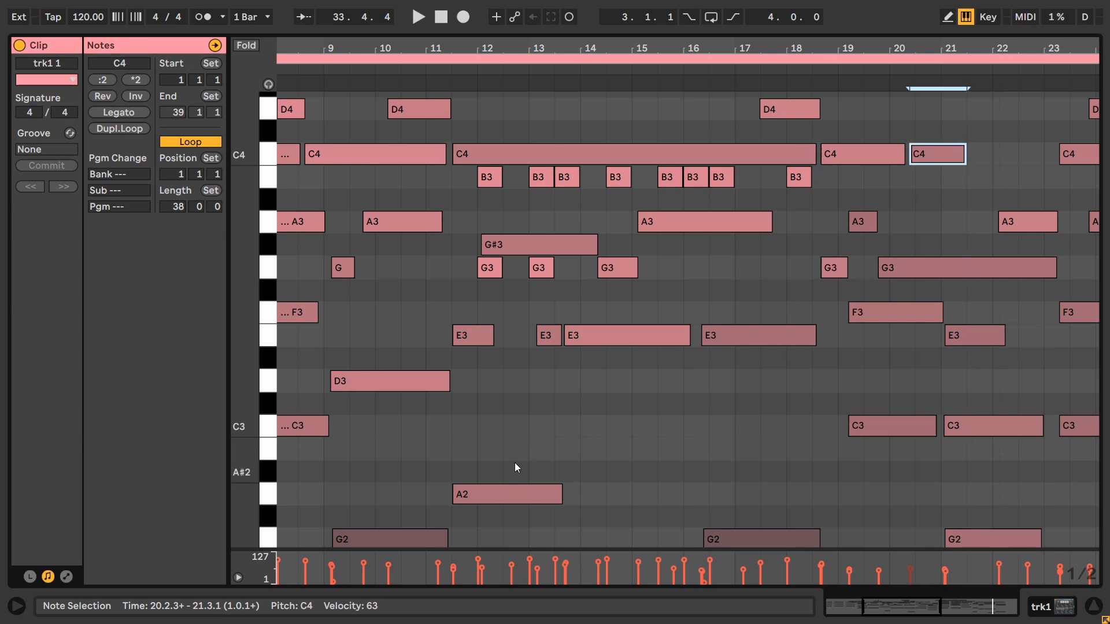